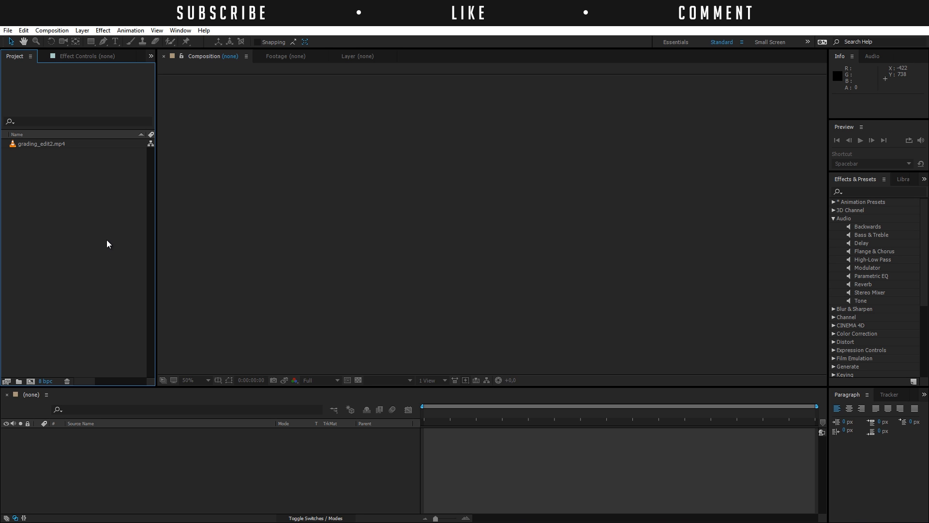
mouse_move(65, 30)
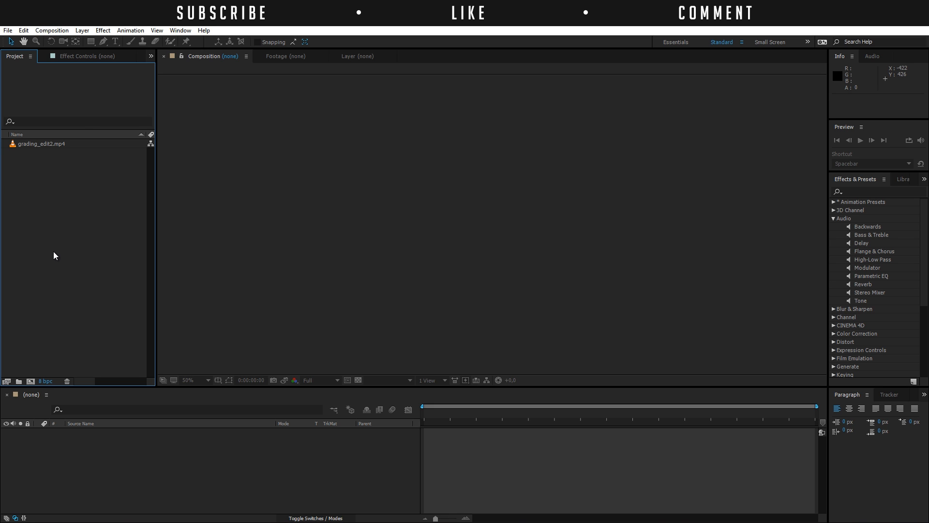
mouse_move(76, 209)
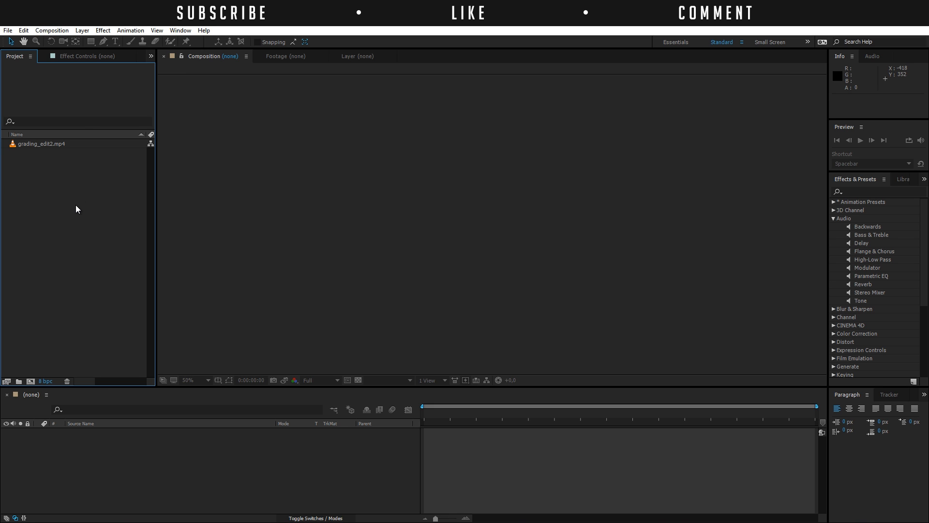
mouse_move(74, 206)
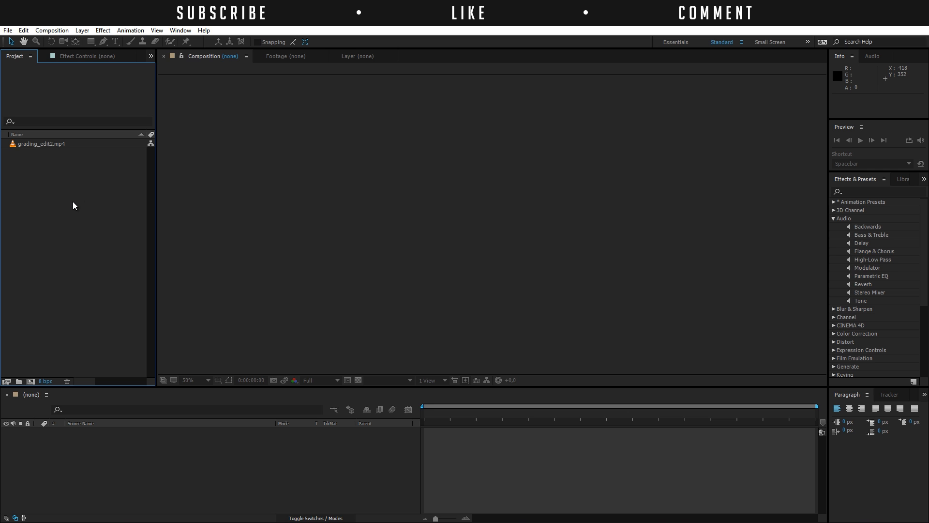
mouse_move(87, 232)
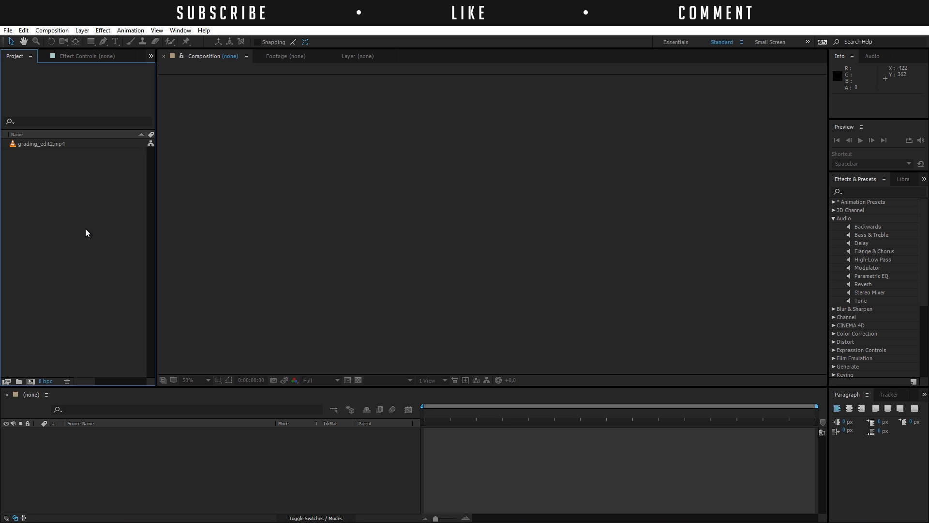
mouse_move(52, 30)
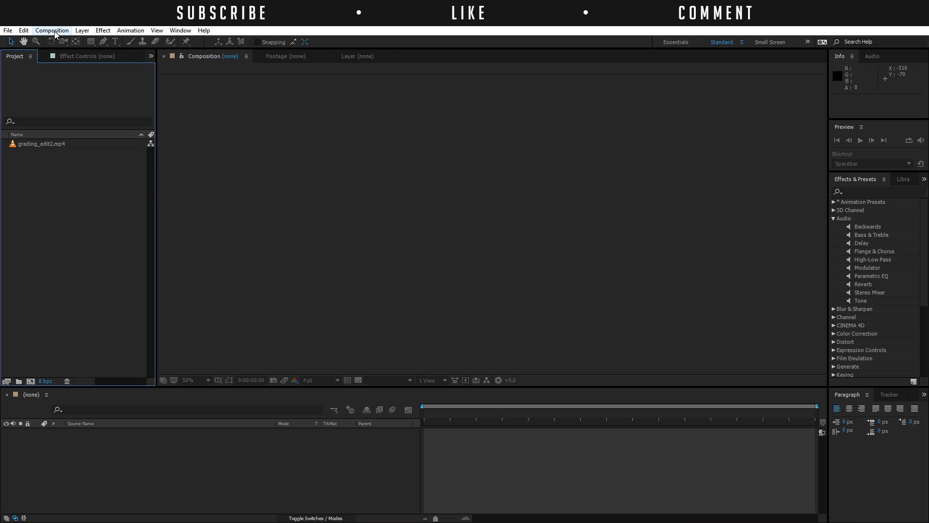
- Create a new composition and review its settings: Comp 1, 1920×1080, 30 fps
left_click(52, 30)
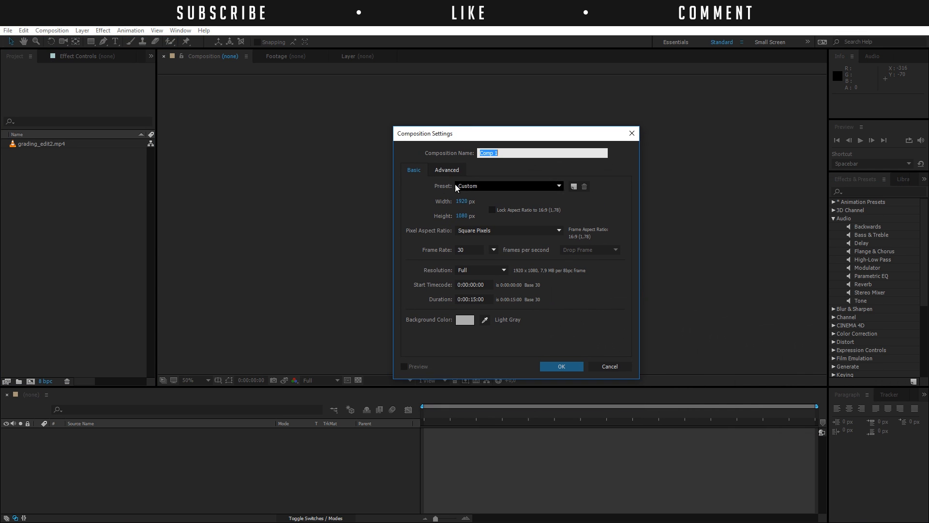
mouse_move(446, 207)
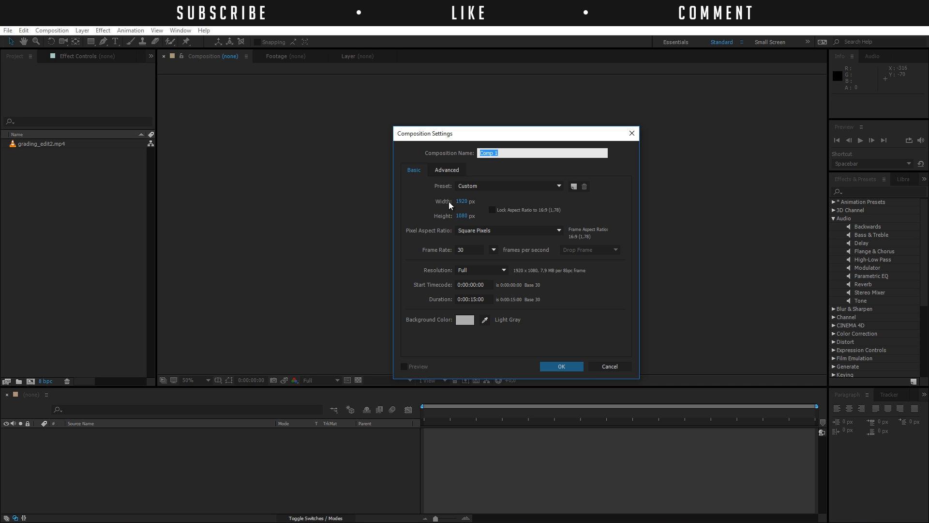
mouse_move(449, 213)
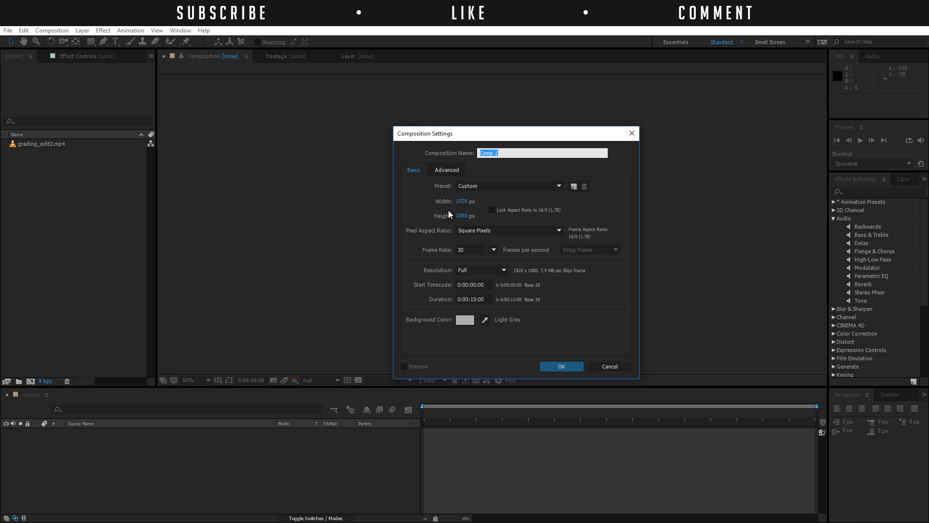
mouse_move(468, 204)
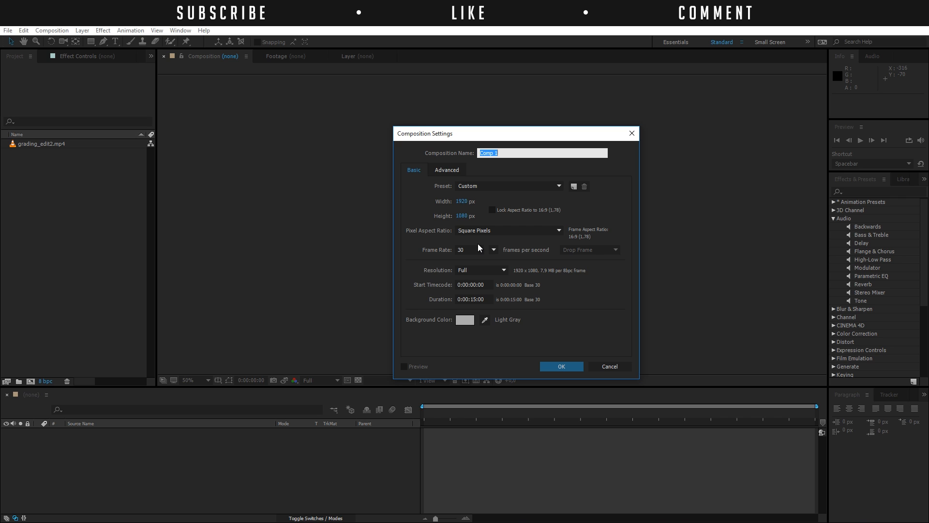
mouse_move(485, 245)
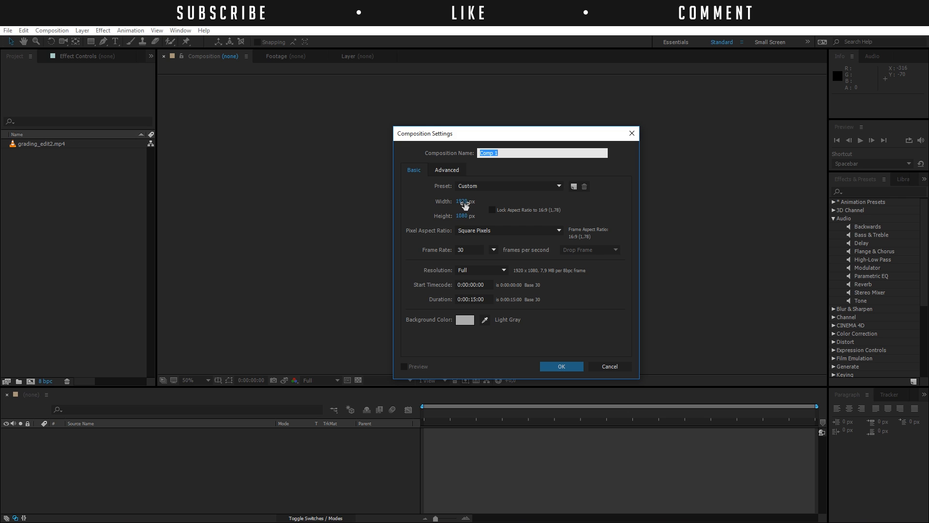
left_click(465, 200)
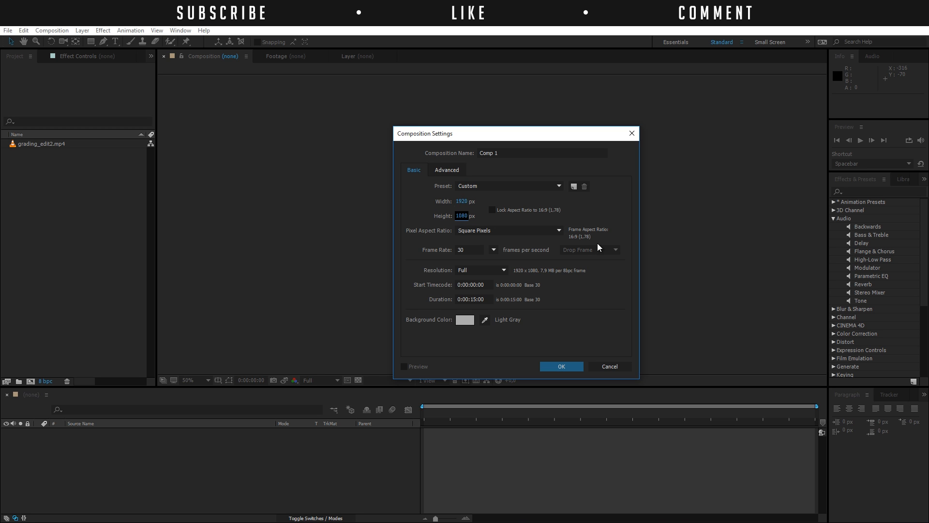
mouse_move(576, 243)
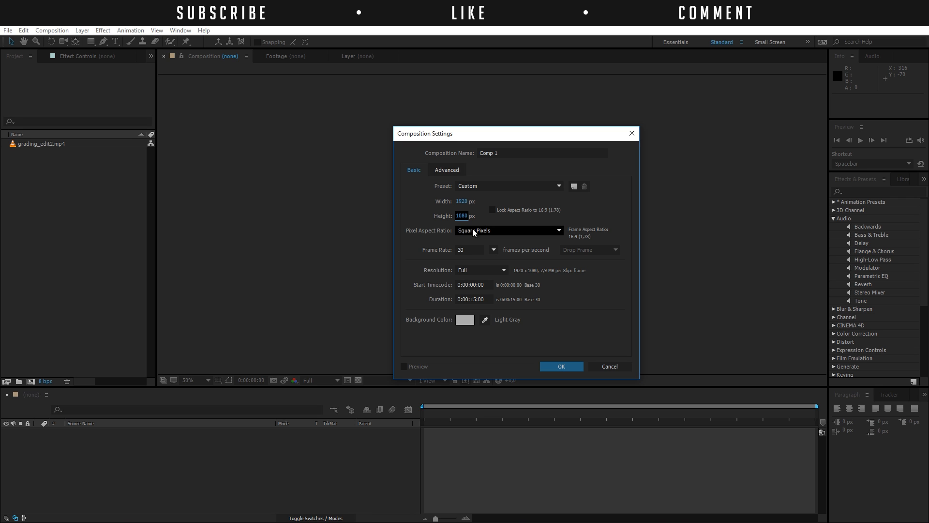
mouse_move(474, 243)
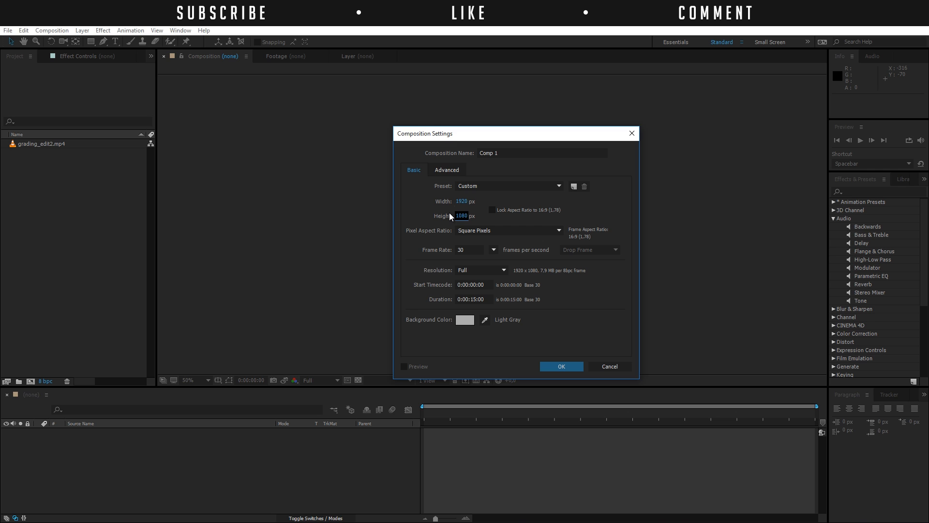
mouse_move(453, 225)
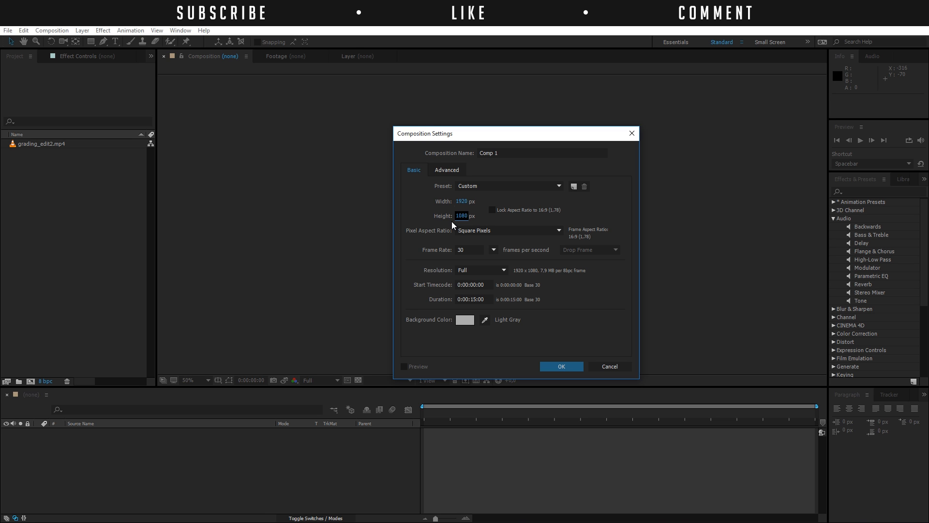
left_click(507, 230)
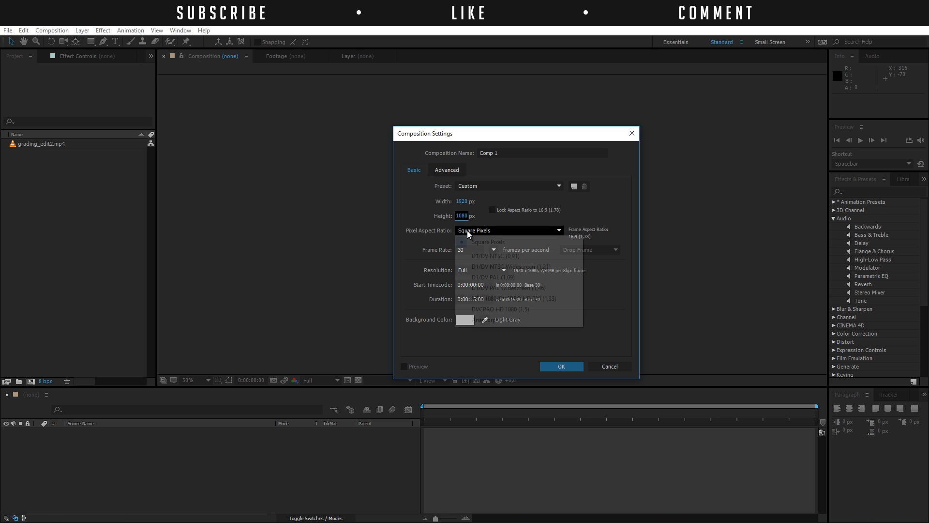
left_click(488, 242)
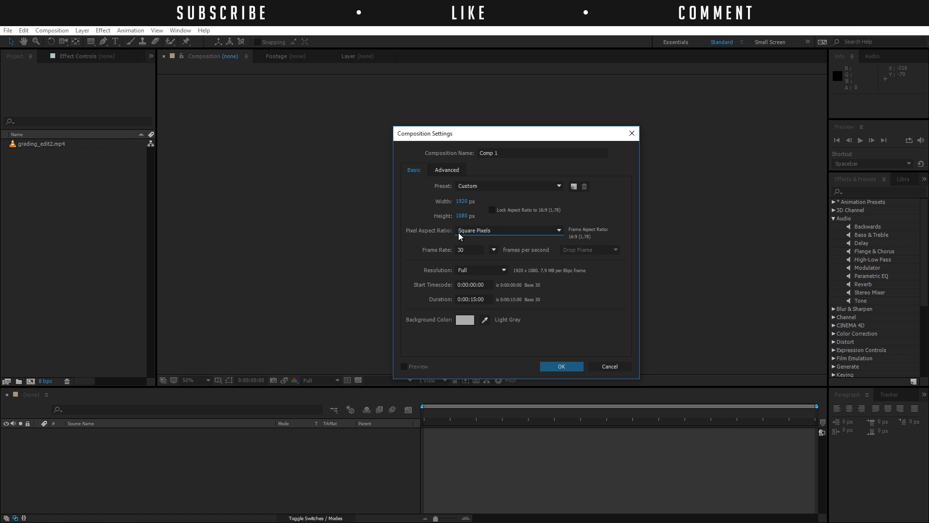
mouse_move(410, 255)
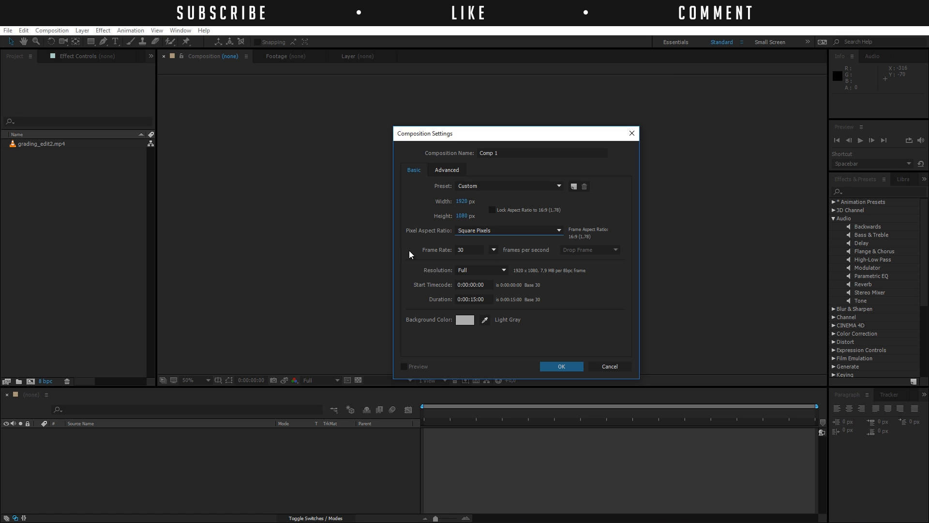
mouse_move(477, 249)
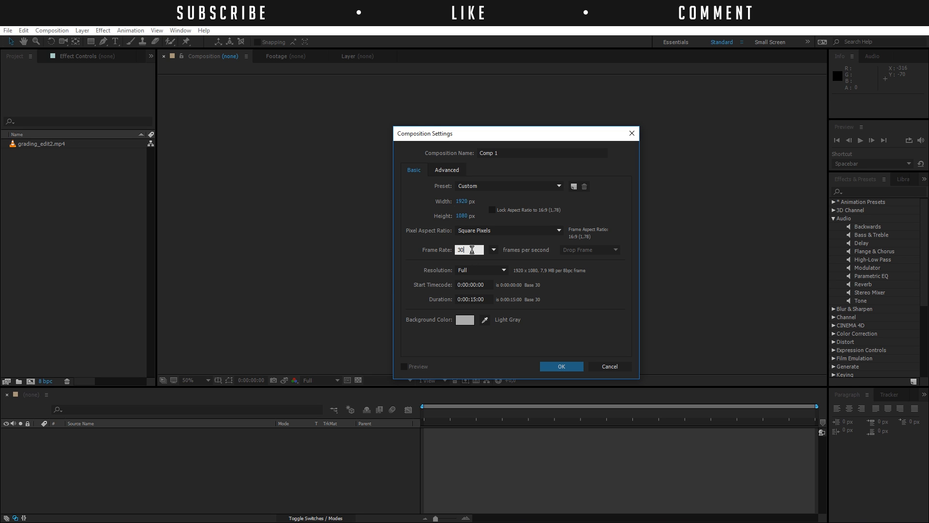
triple_click(461, 250)
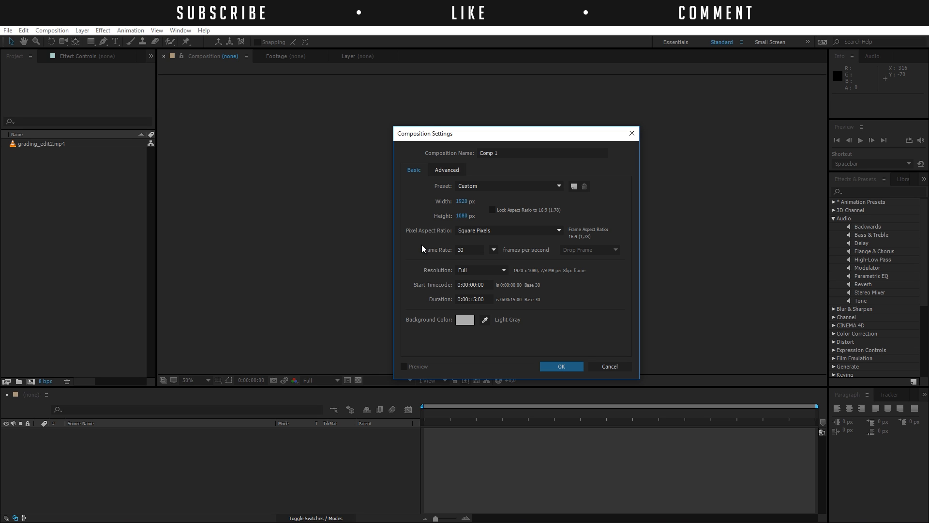
left_click(468, 250)
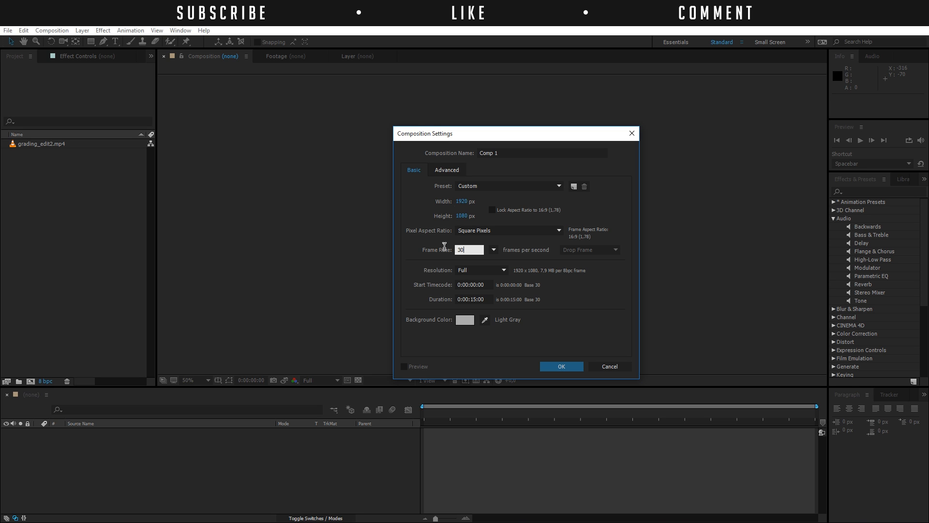
left_click(468, 248)
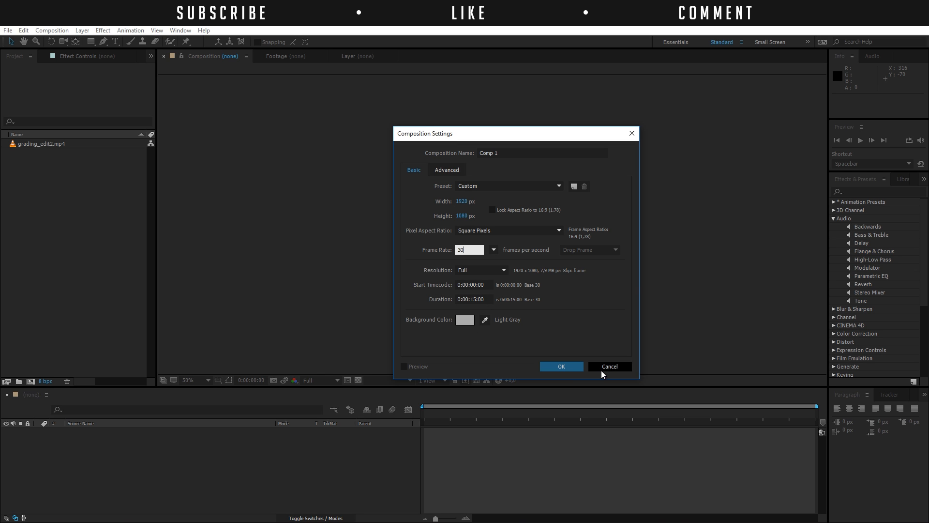
- Confirm Comp 1, zoom the viewer out, and scale the 4K grading_edit2.mp4 footage to fill the 1080 frame
left_click(561, 366)
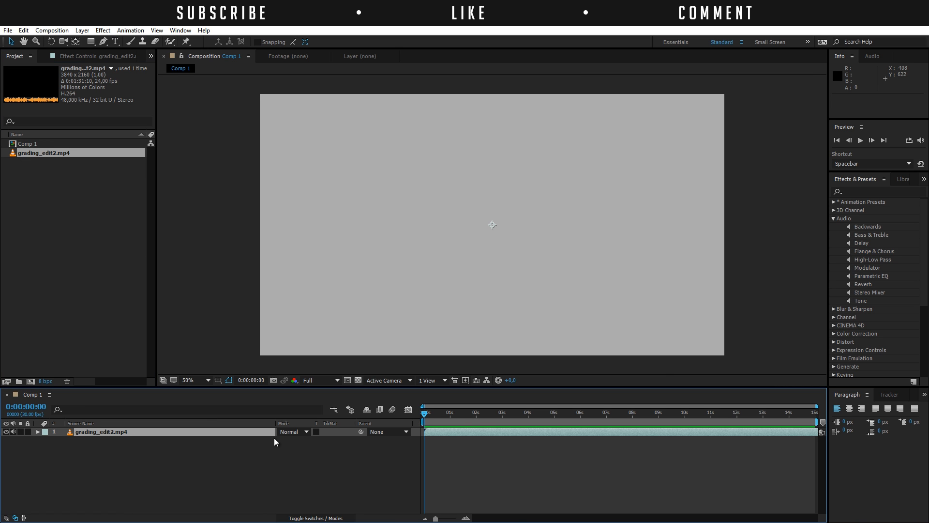
left_click(468, 412)
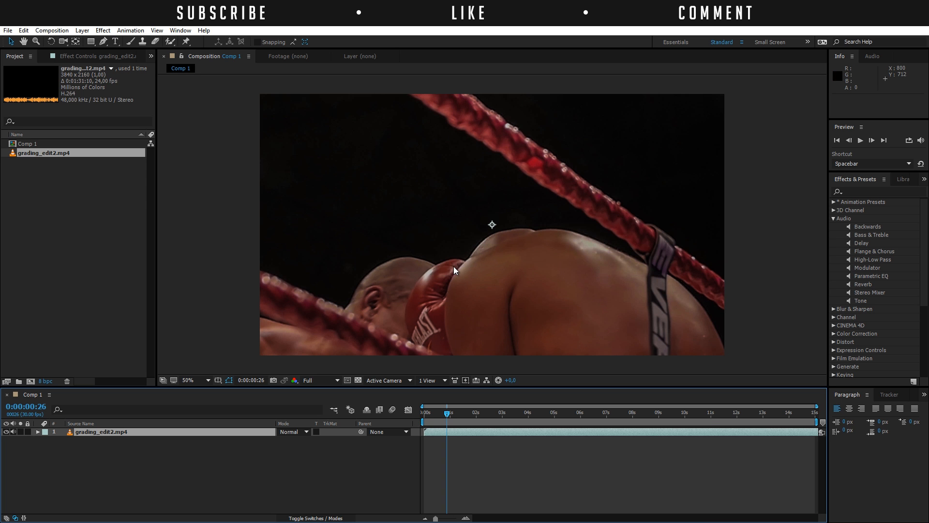
left_click(198, 380)
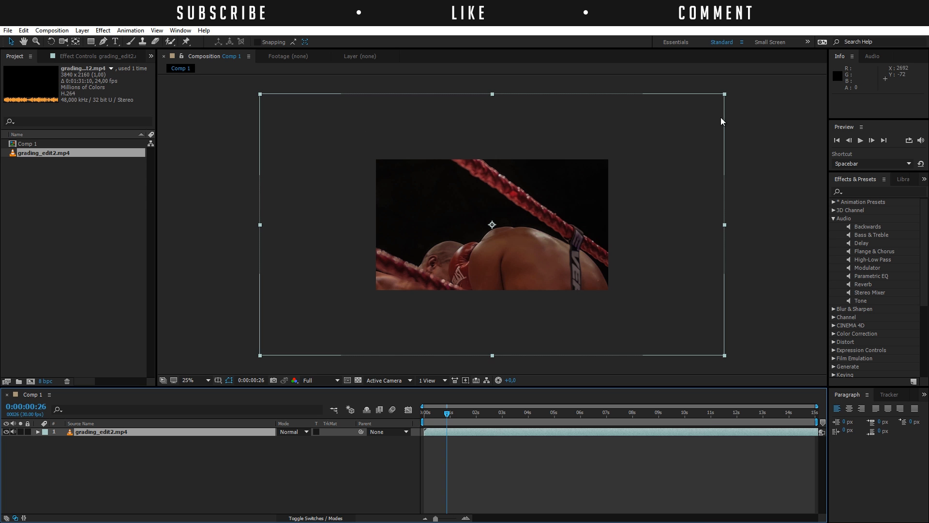
mouse_move(727, 99)
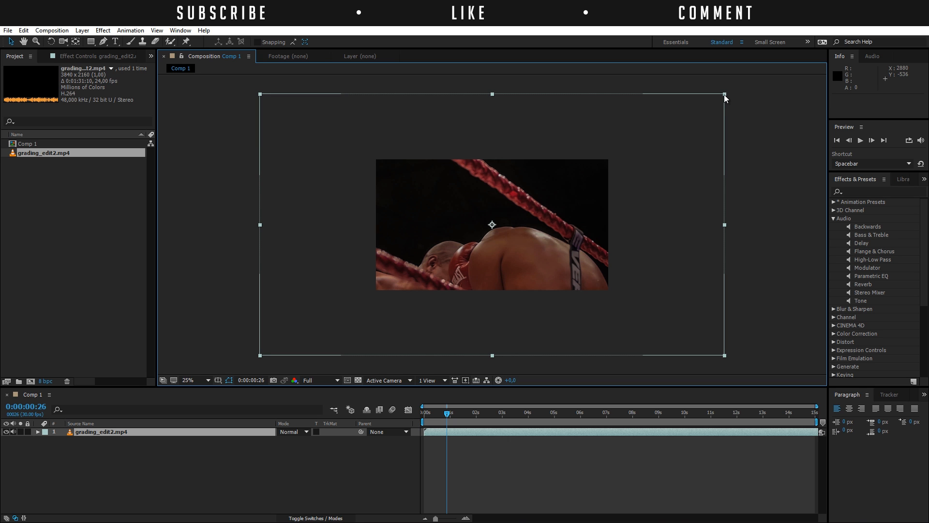
left_click_drag(723, 95, 614, 159)
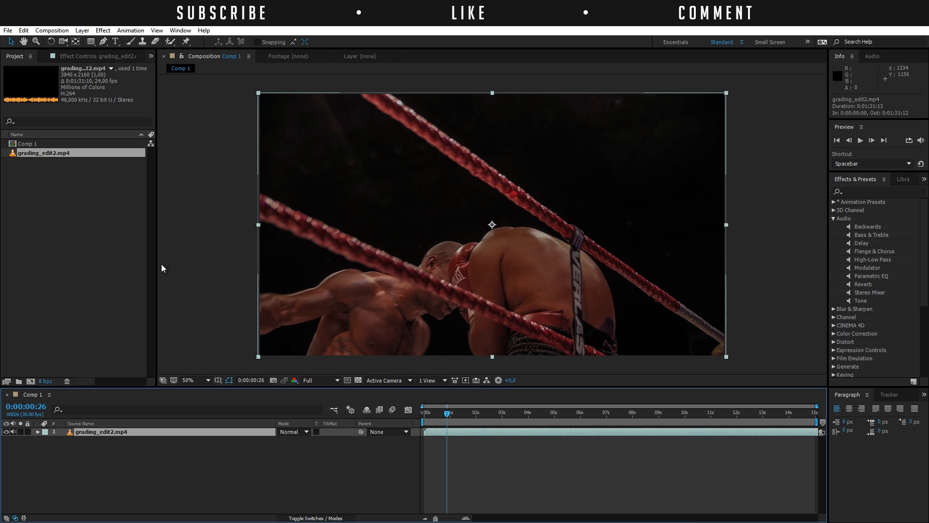
- Add Comp 1 to the Adobe Media Encoder queue from the Composition menu
left_click(52, 30)
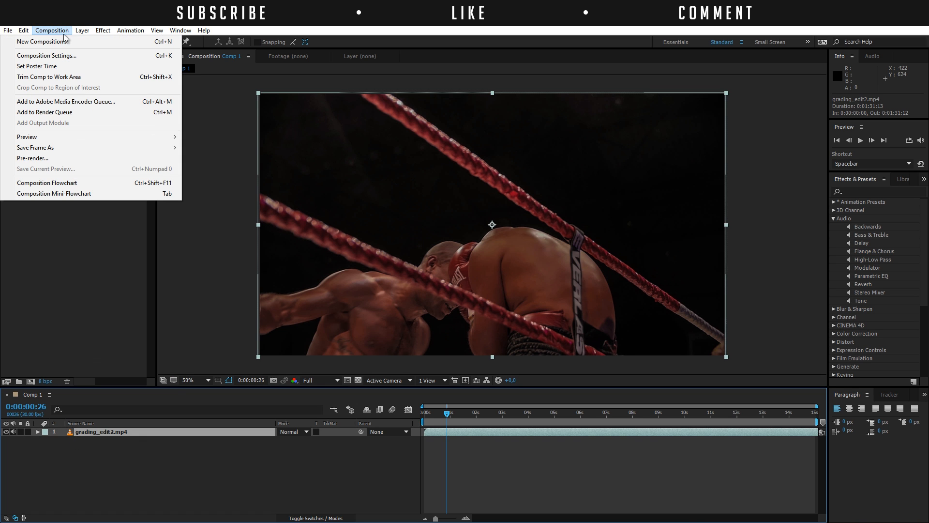
mouse_move(41, 102)
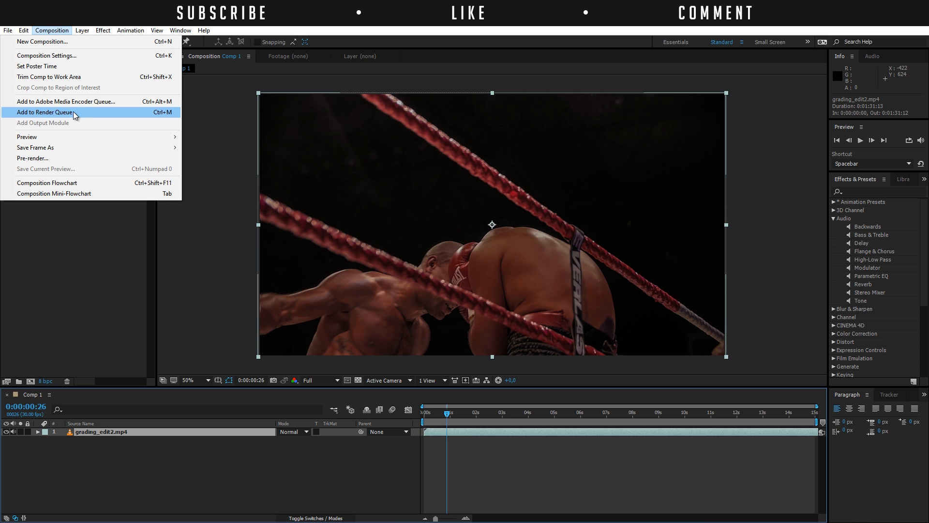
mouse_move(66, 102)
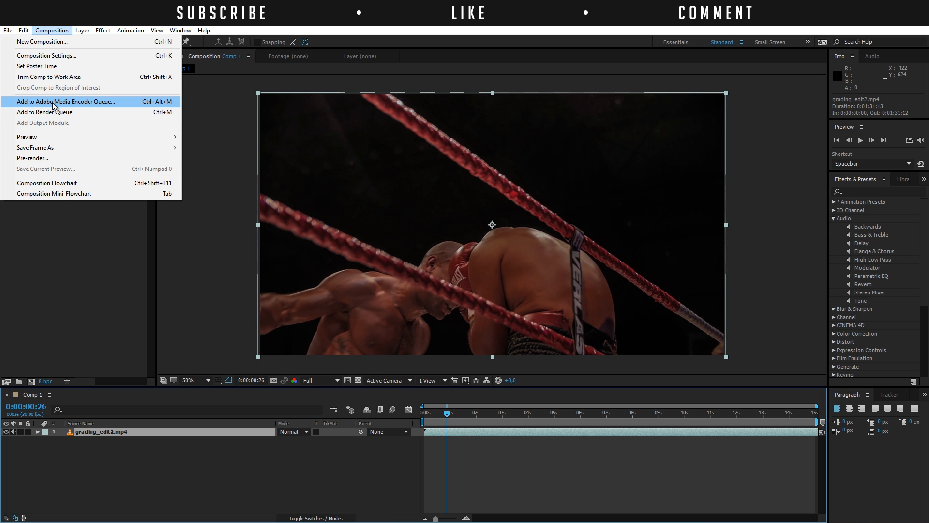
left_click(66, 101)
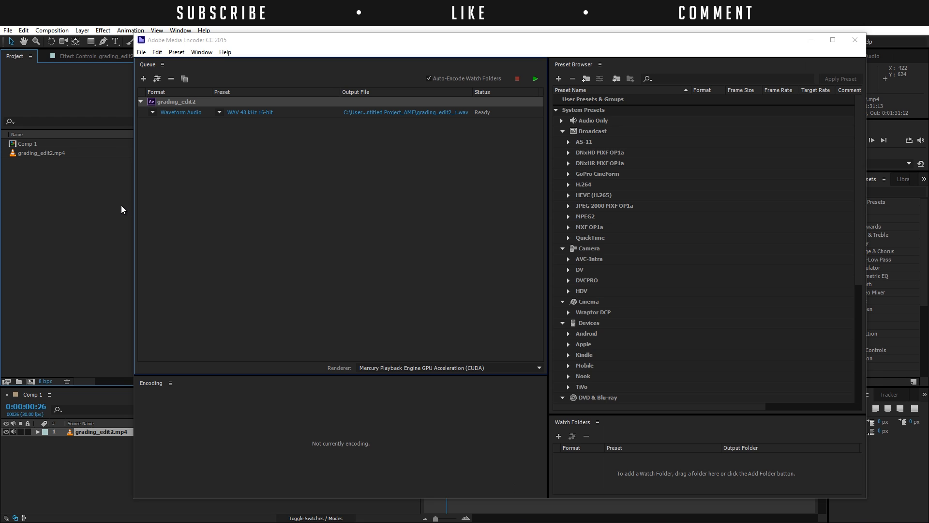
mouse_move(125, 206)
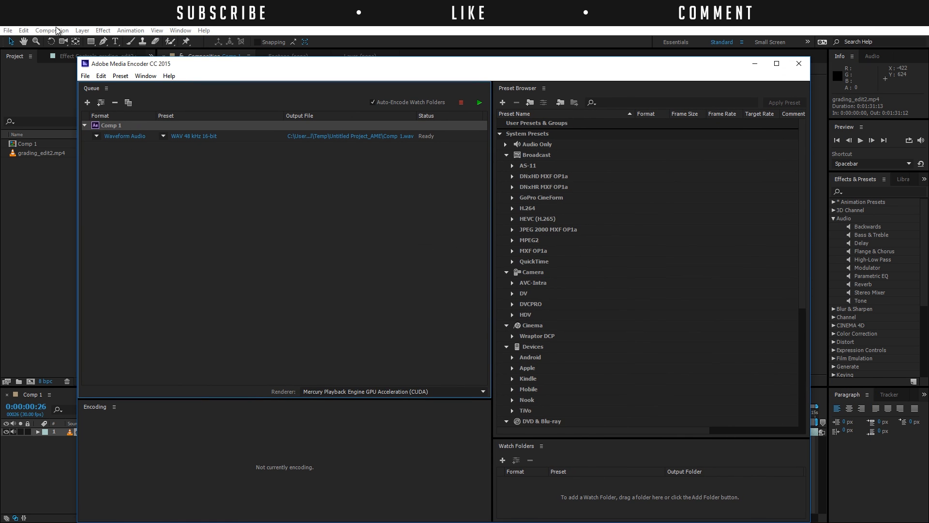
- Change Comp 1's output format from waveform audio to H.264
left_click(797, 63)
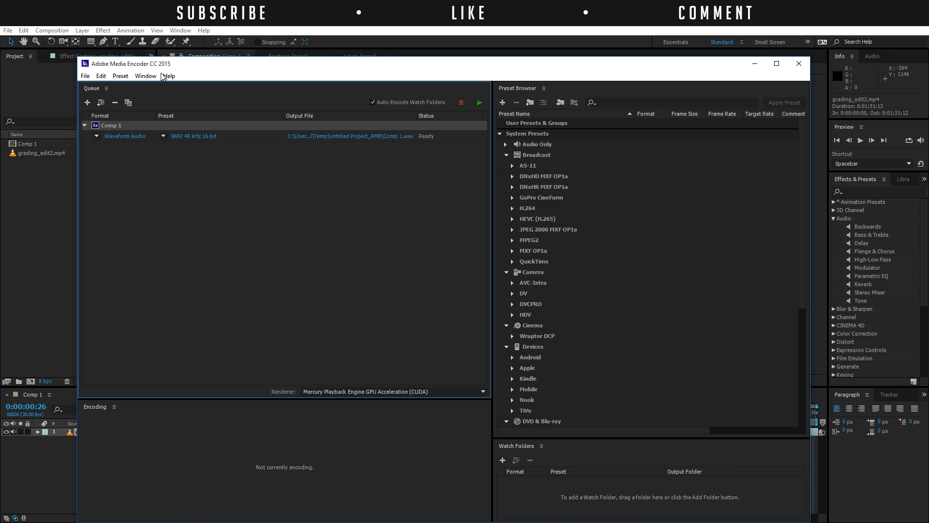
mouse_move(167, 90)
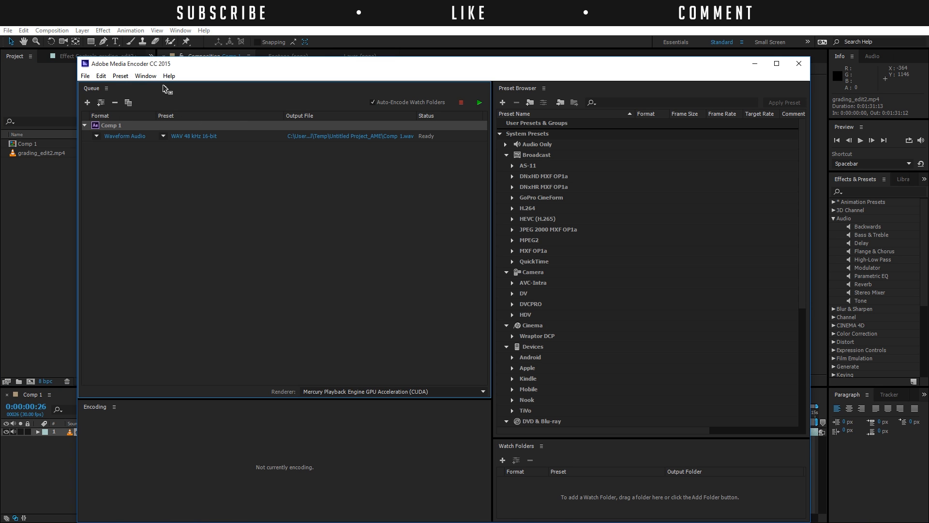
mouse_move(172, 134)
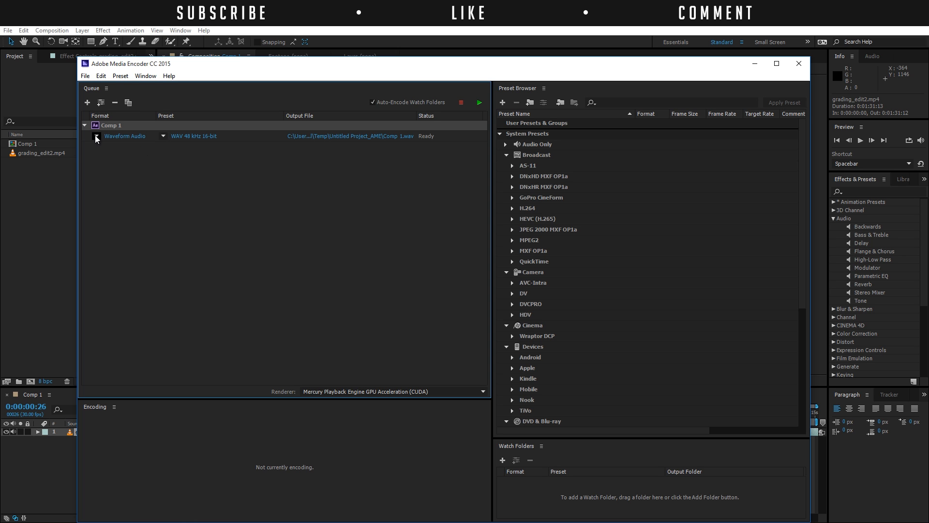
left_click(124, 135)
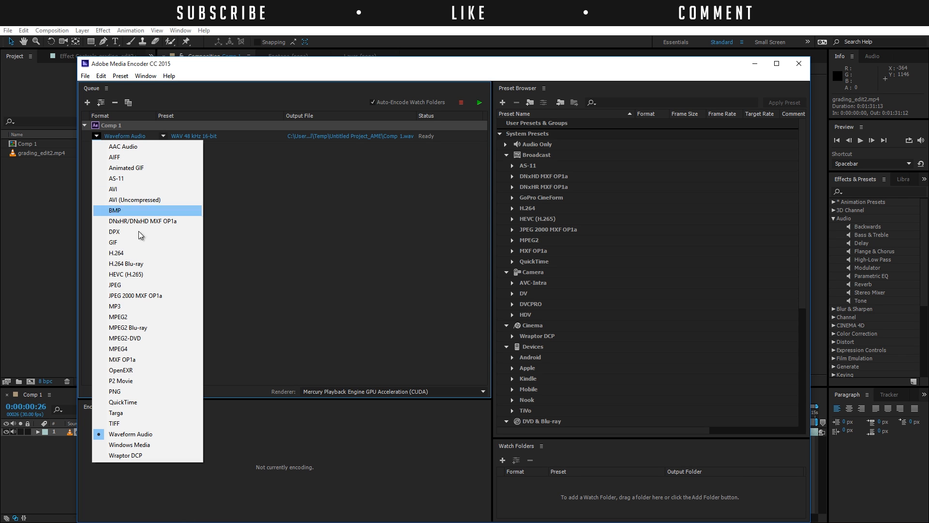
left_click(117, 253)
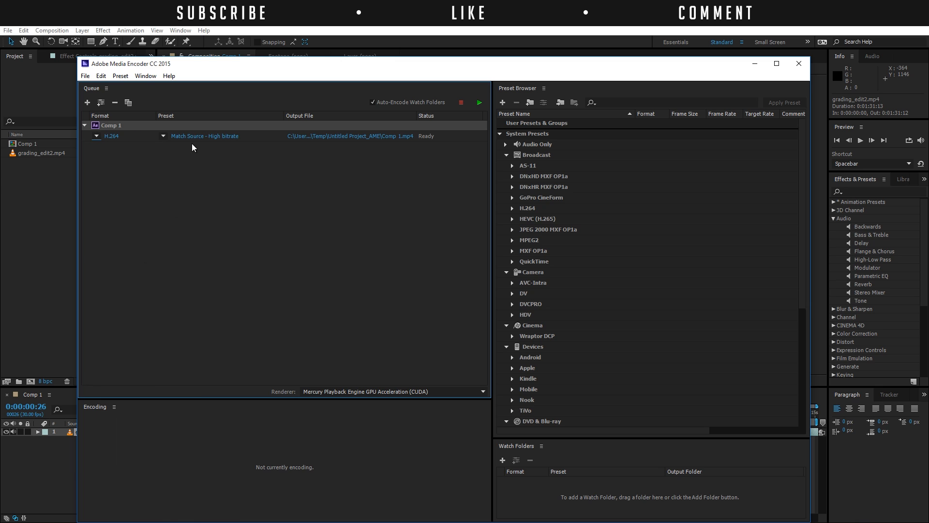
mouse_move(202, 202)
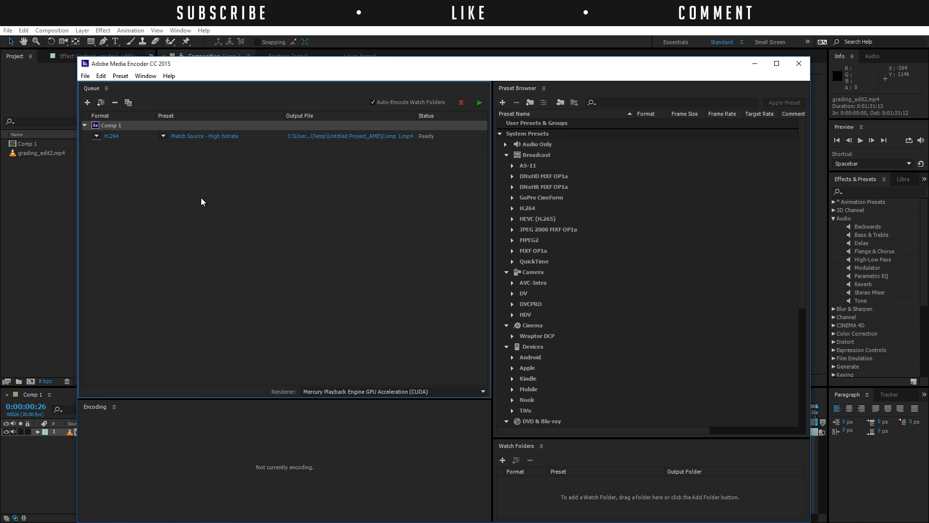
mouse_move(390, 221)
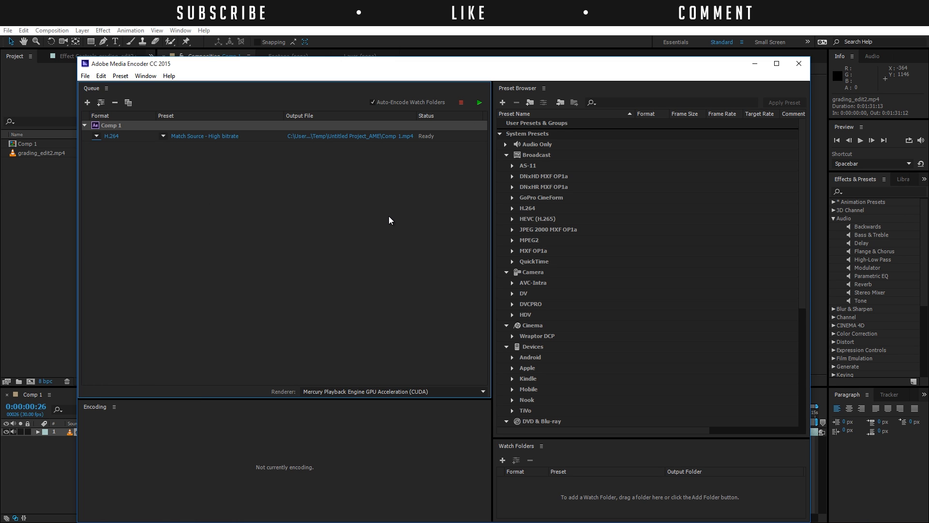
mouse_move(342, 190)
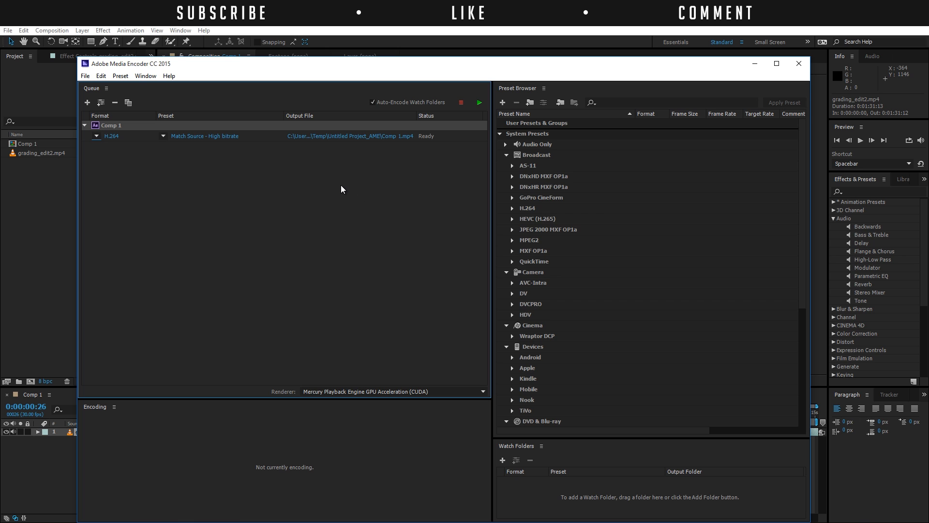
mouse_move(236, 139)
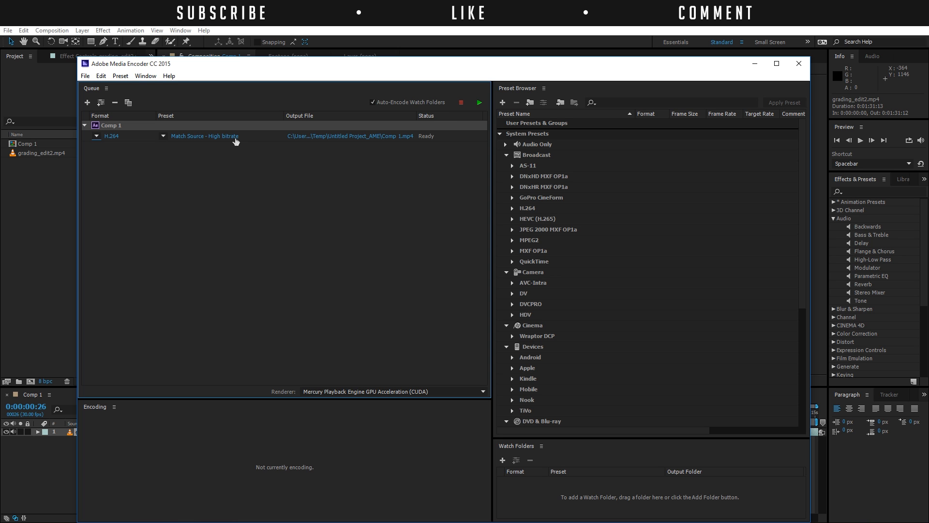
- Set Comp 1's H.264 target bitrate to 20 Mbps, giving a 30 Mbps maximum
left_click(478, 102)
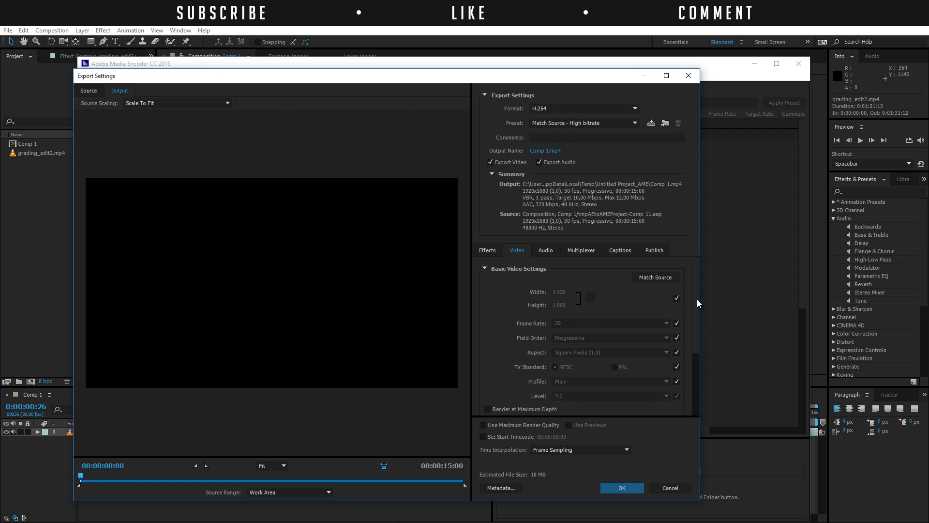
scroll("down", 3)
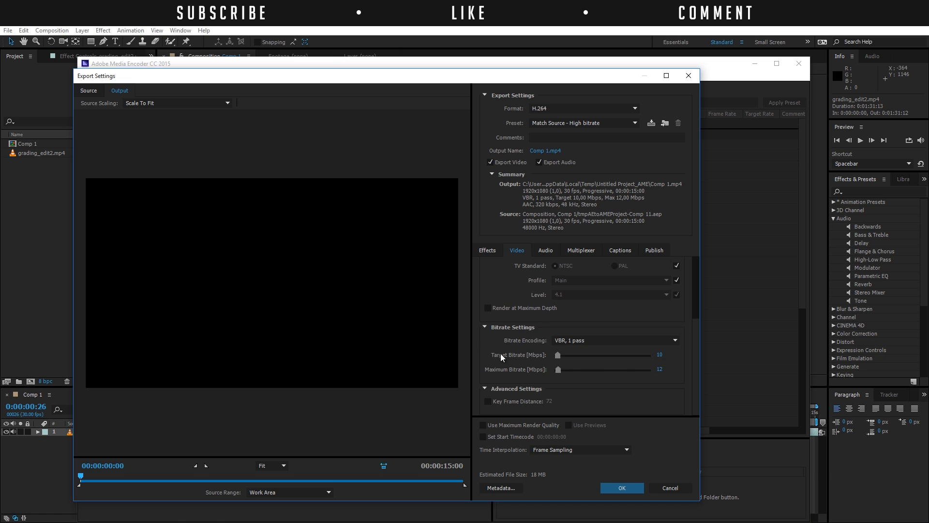
mouse_move(522, 377)
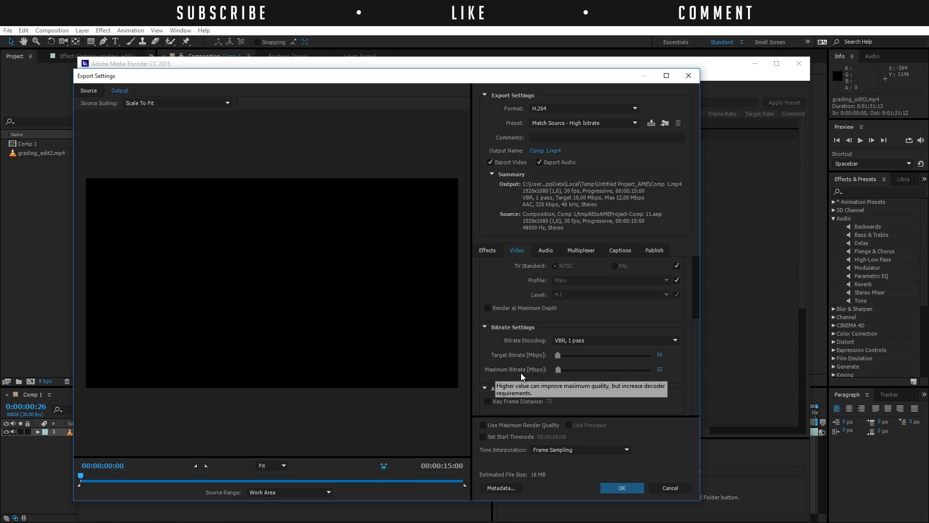
mouse_move(537, 342)
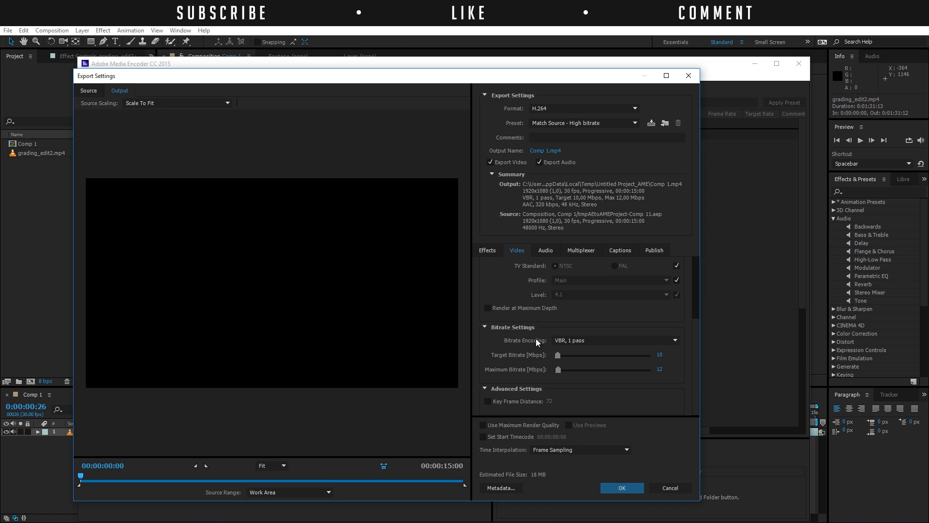
mouse_move(530, 354)
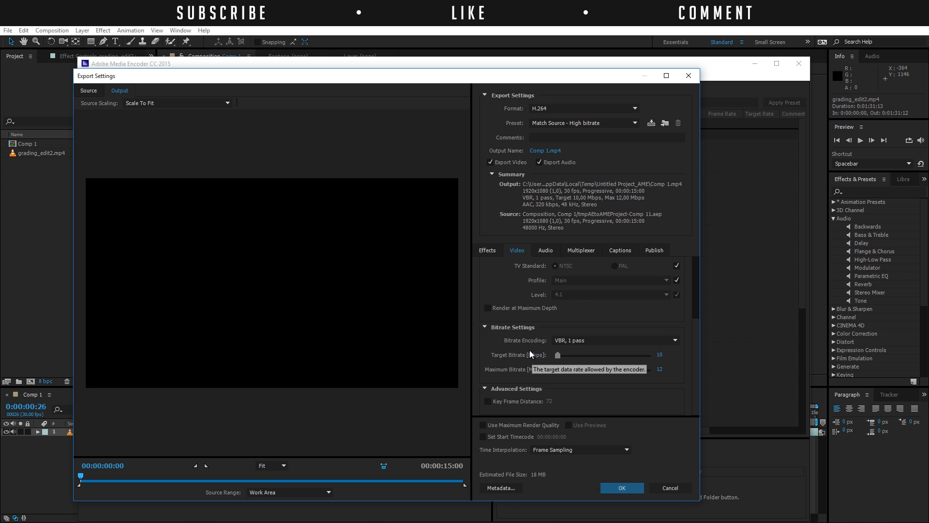
mouse_move(531, 351)
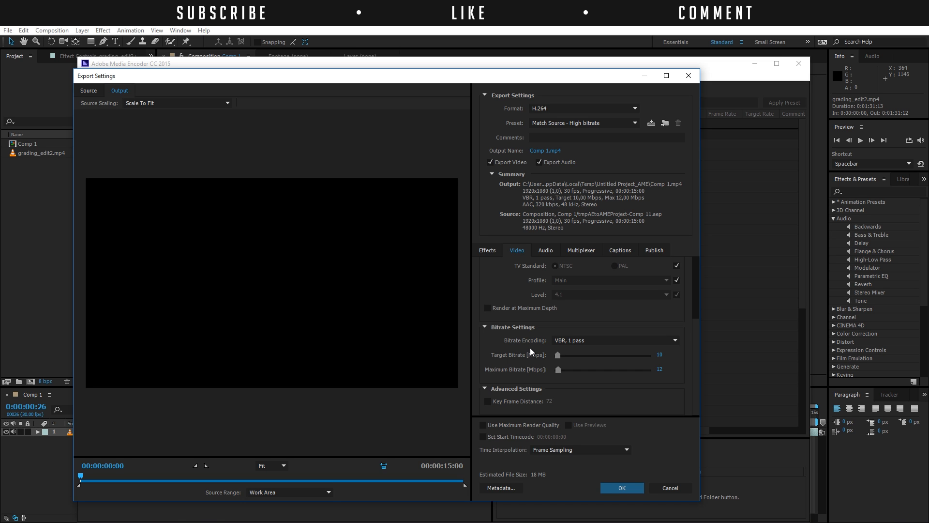
mouse_move(567, 352)
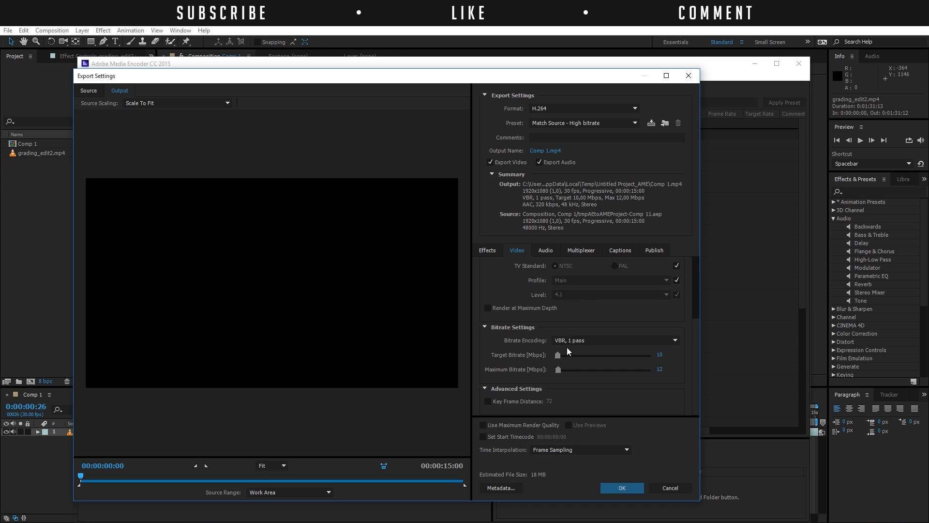
left_click_drag(557, 353, 650, 354)
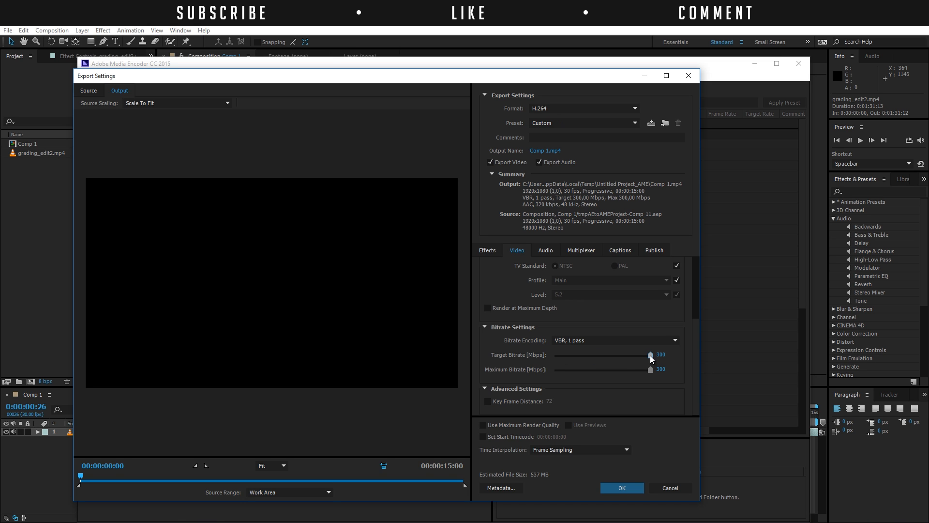
left_click_drag(649, 355, 564, 354)
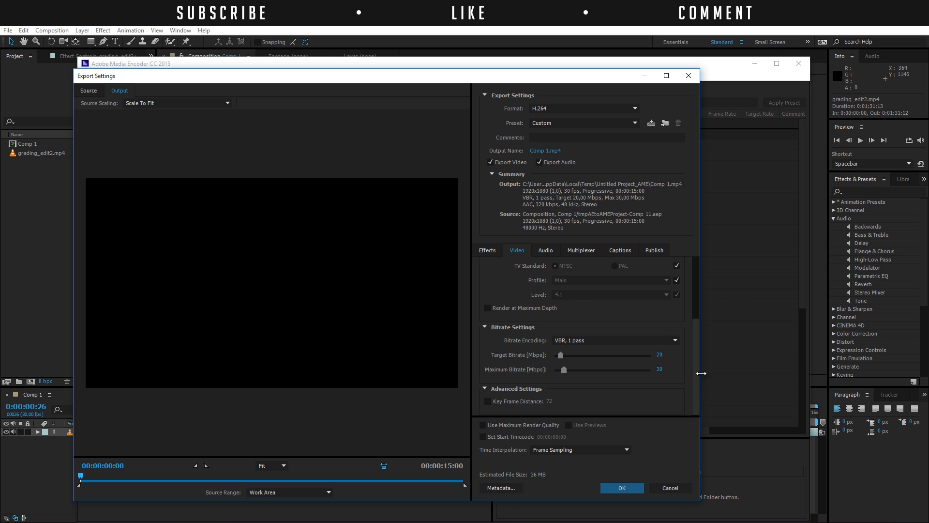
mouse_move(640, 386)
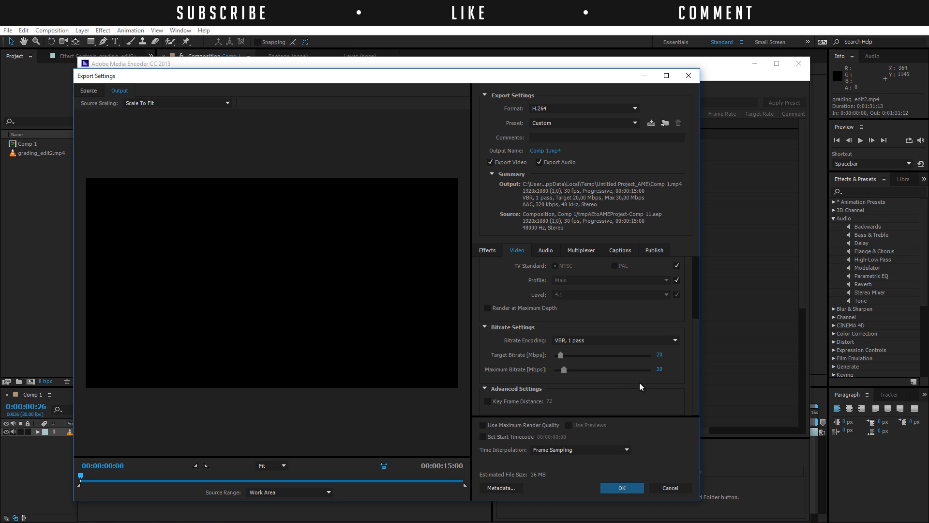
mouse_move(650, 365)
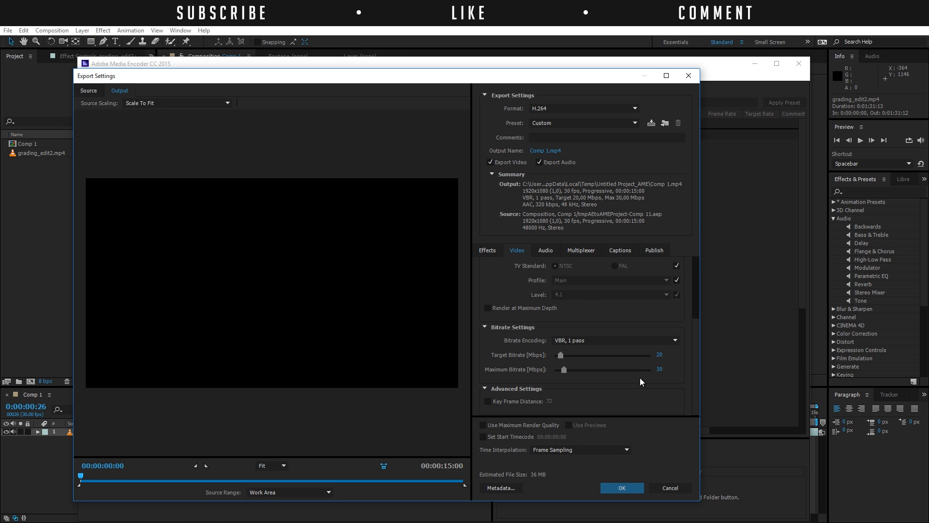
mouse_move(624, 385)
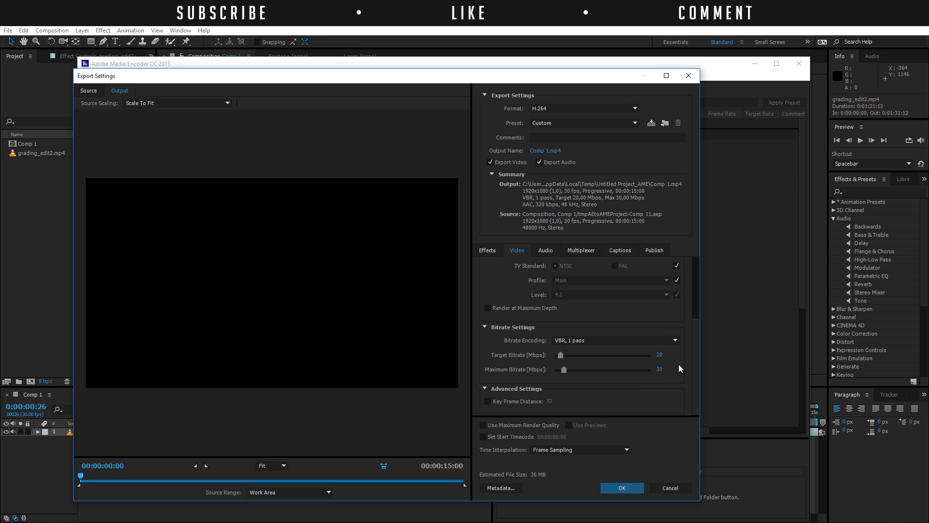
mouse_move(621, 362)
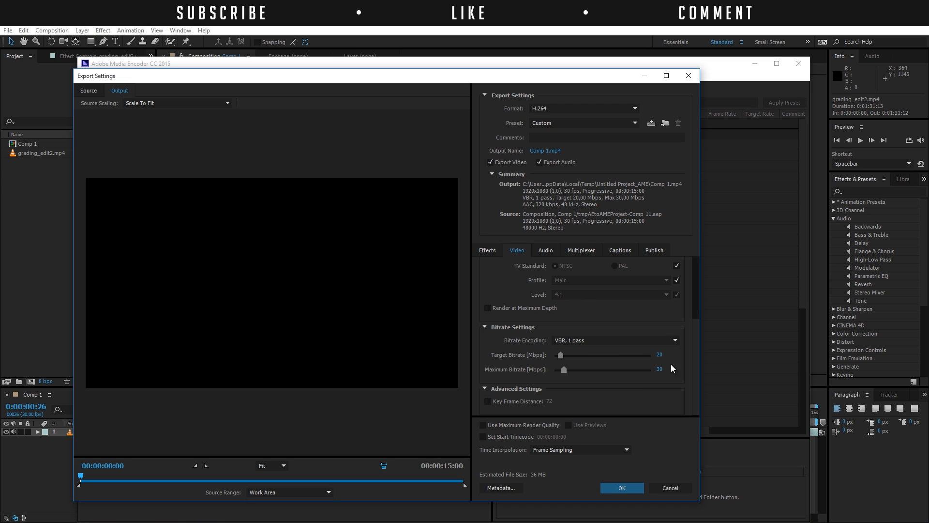
mouse_move(652, 355)
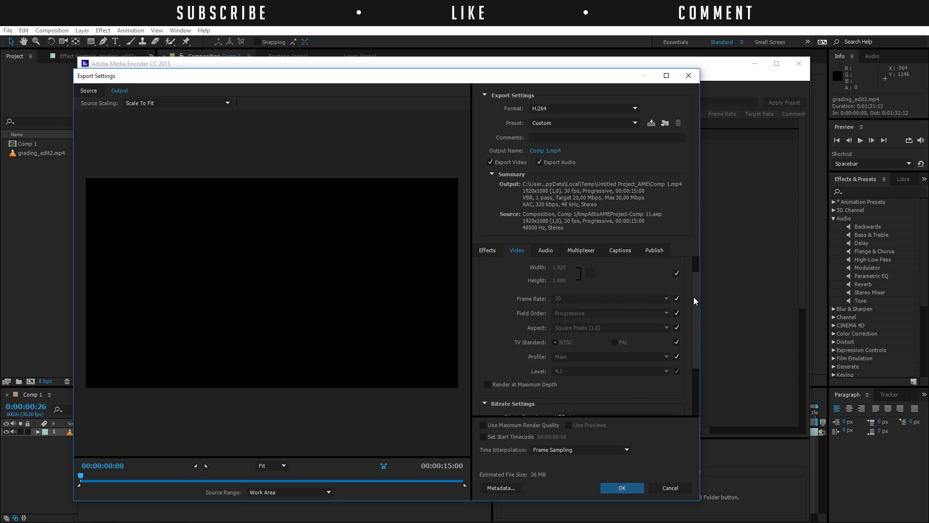
- Review the audio settings: AAC, 48000 Hz stereo, 320 kbps
left_click(544, 250)
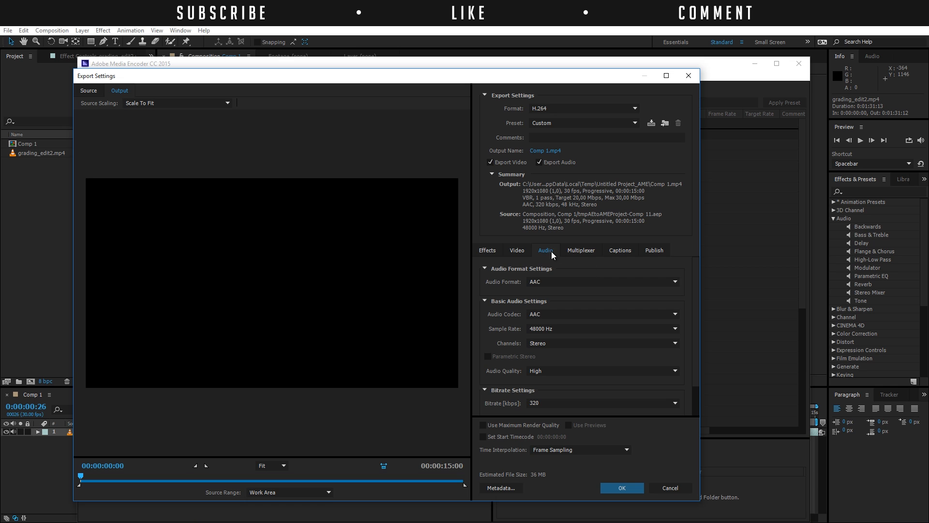
mouse_move(514, 123)
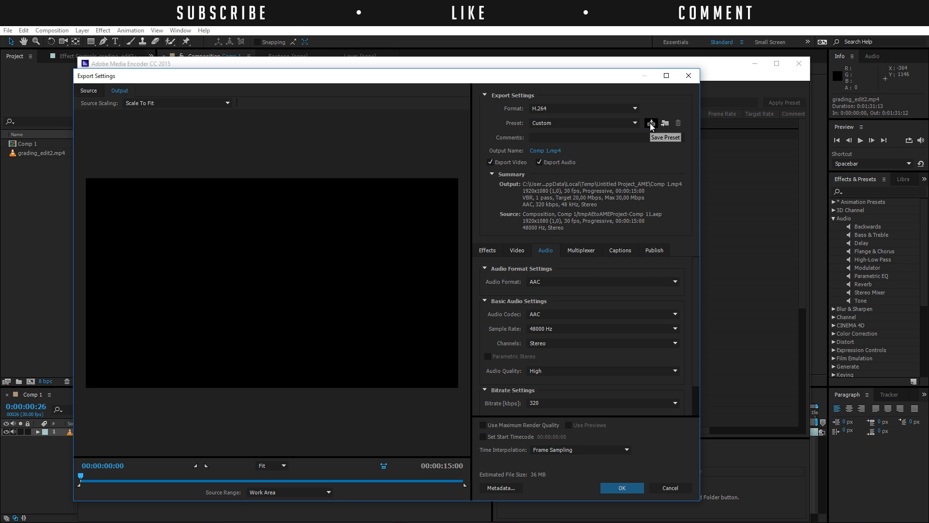
- Save the export settings as the preset 'YouTube Full HD H264'
left_click(651, 123)
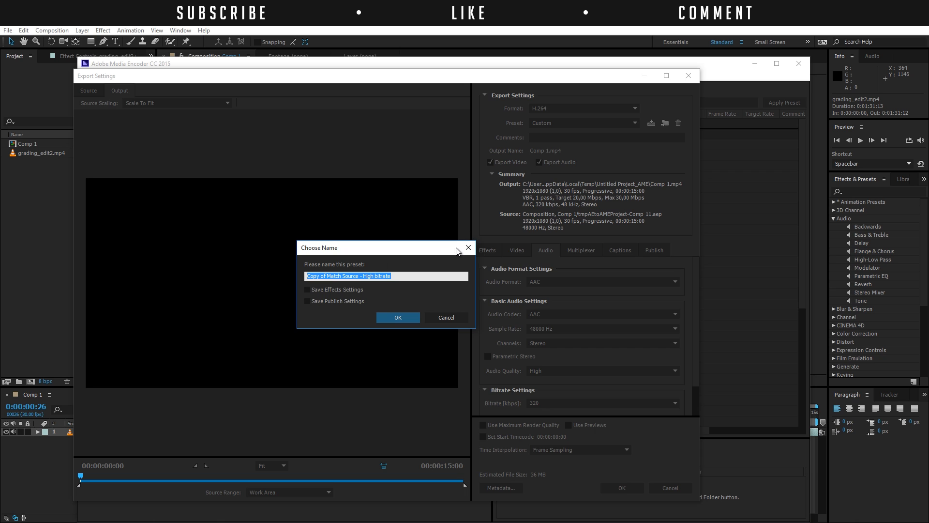
type("YouTube Fu")
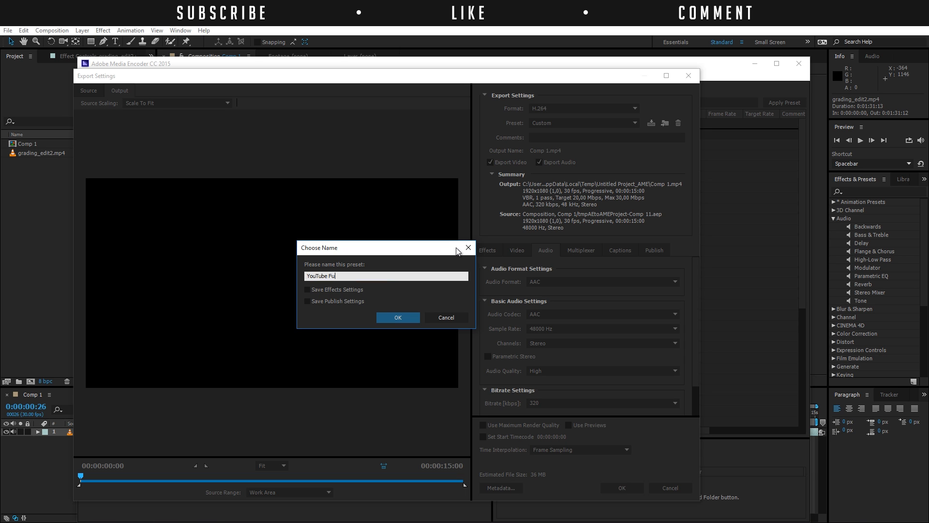
left_click(397, 317)
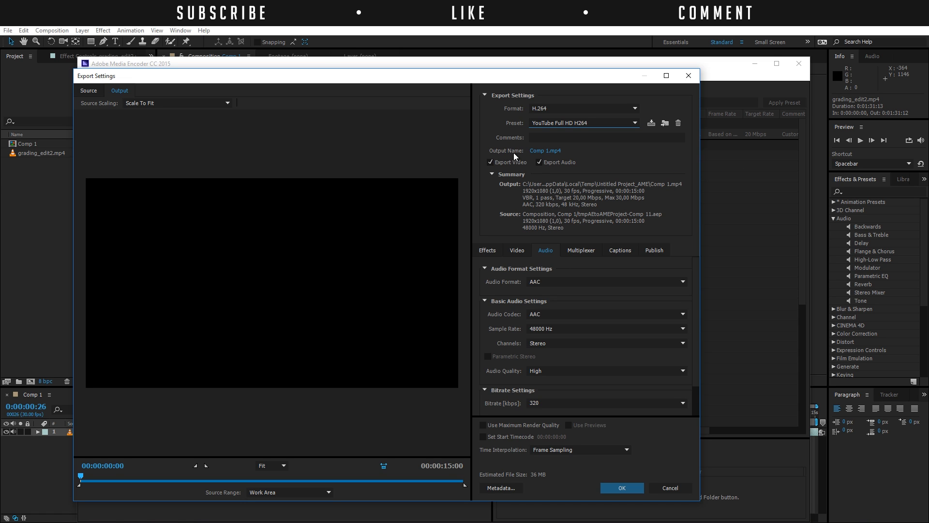
mouse_move(478, 340)
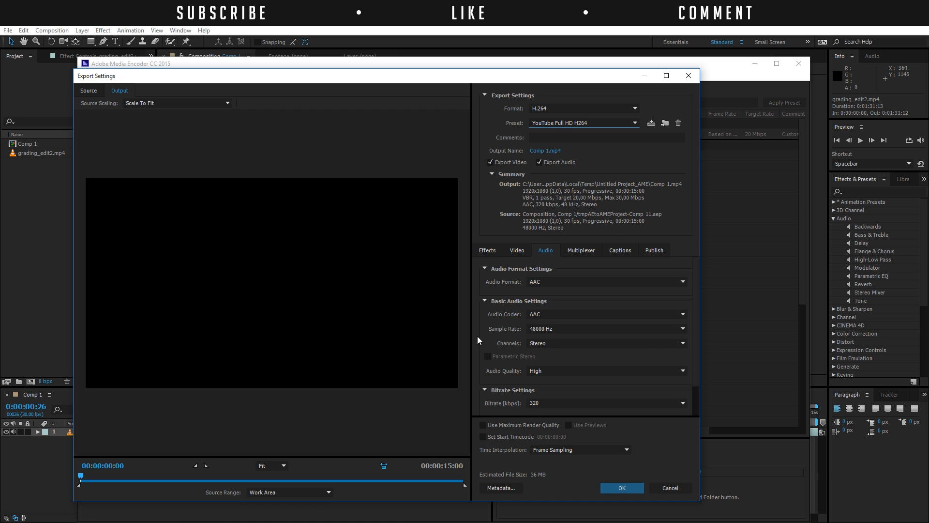
left_click(485, 269)
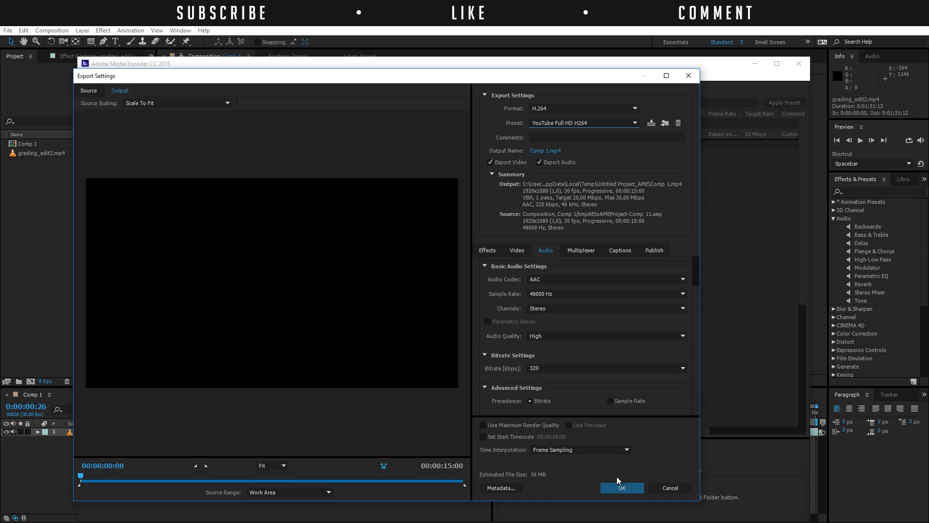
- Accept the export settings, start the encoding queue, then stop it and confirm
left_click(621, 488)
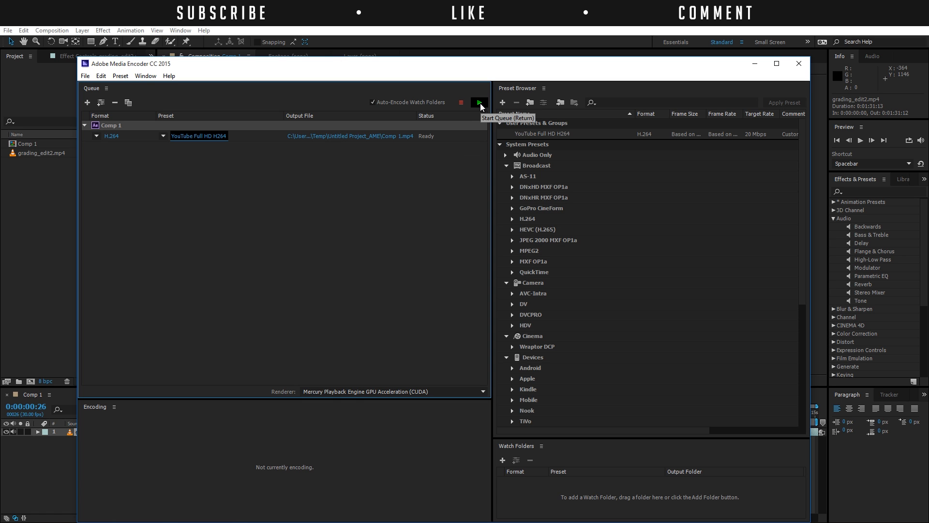
left_click(478, 102)
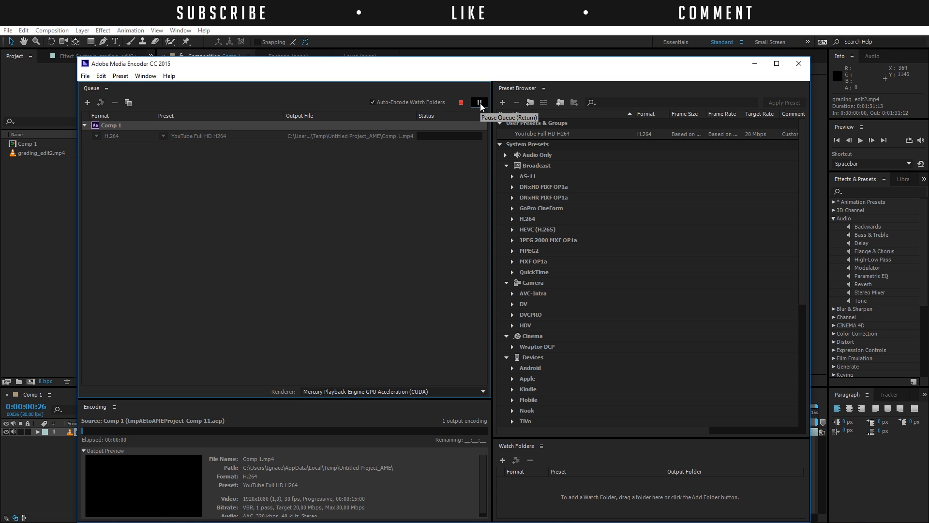
left_click(479, 102)
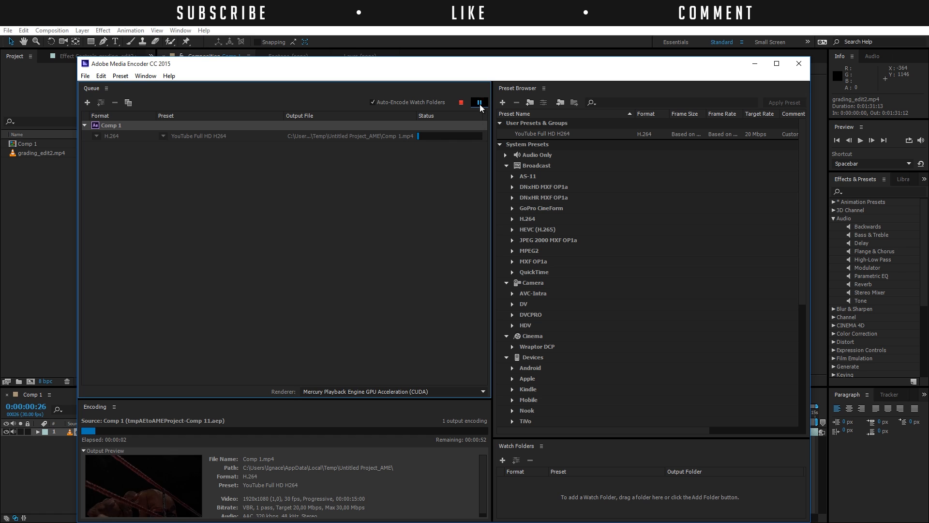
left_click(479, 102)
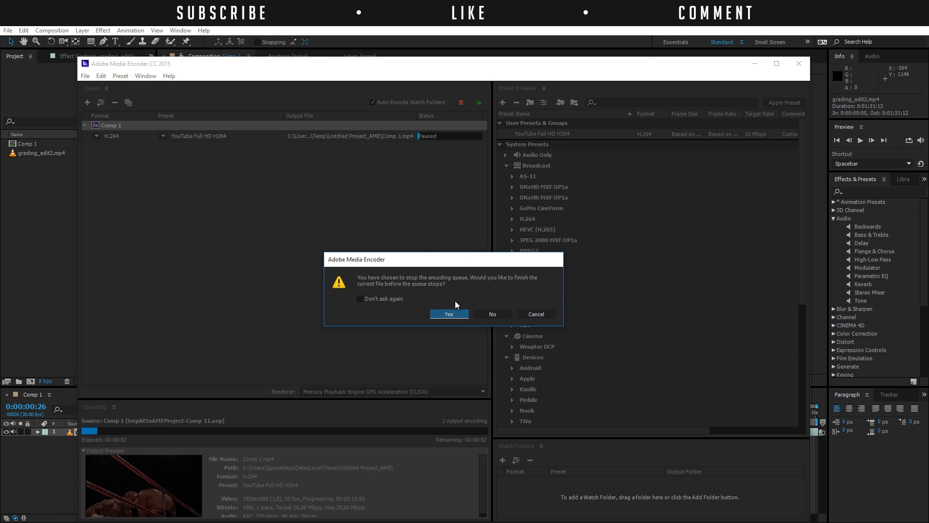
left_click(449, 314)
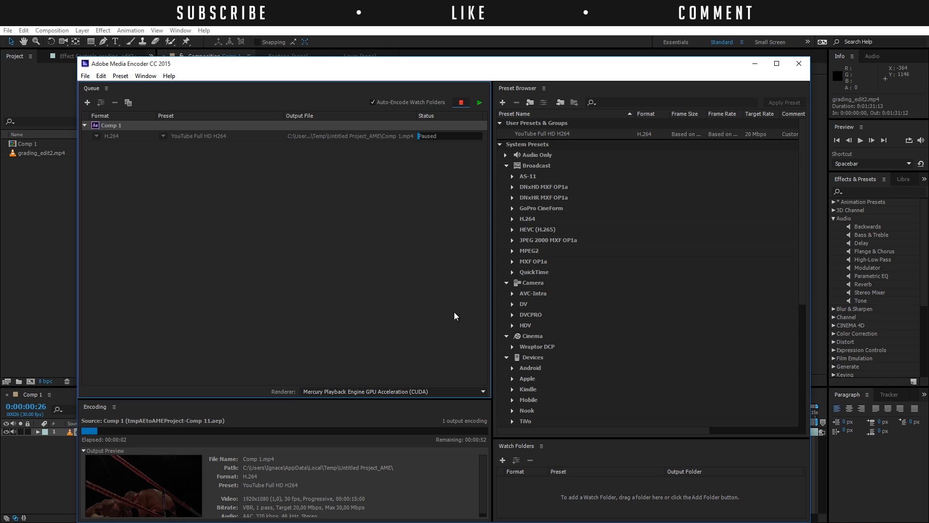
mouse_move(762, 438)
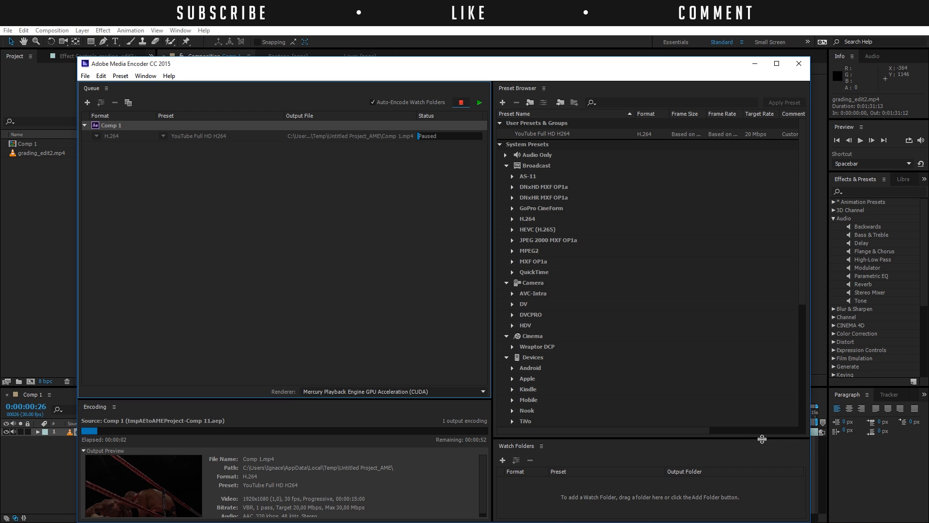